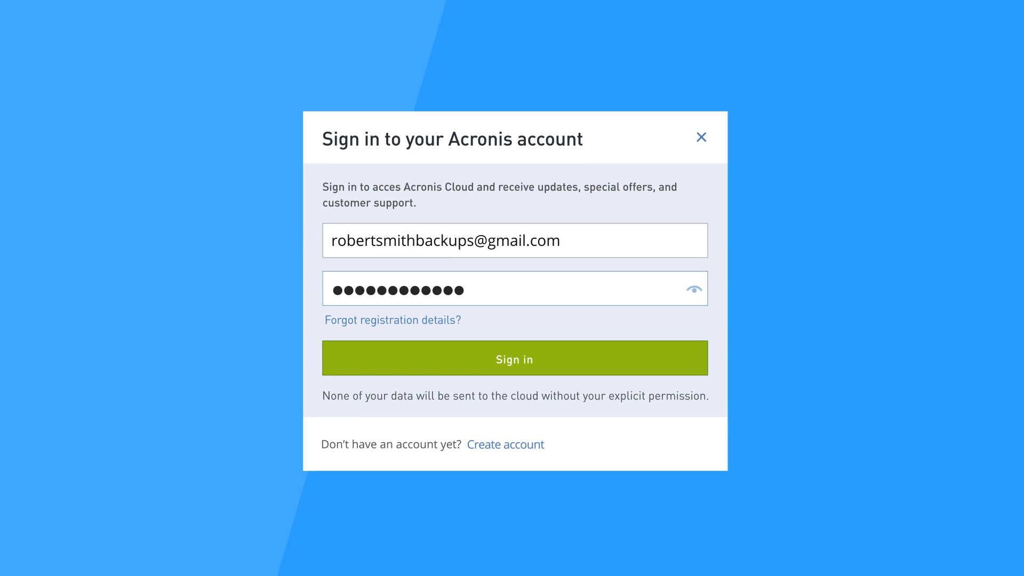
left_click(514, 358)
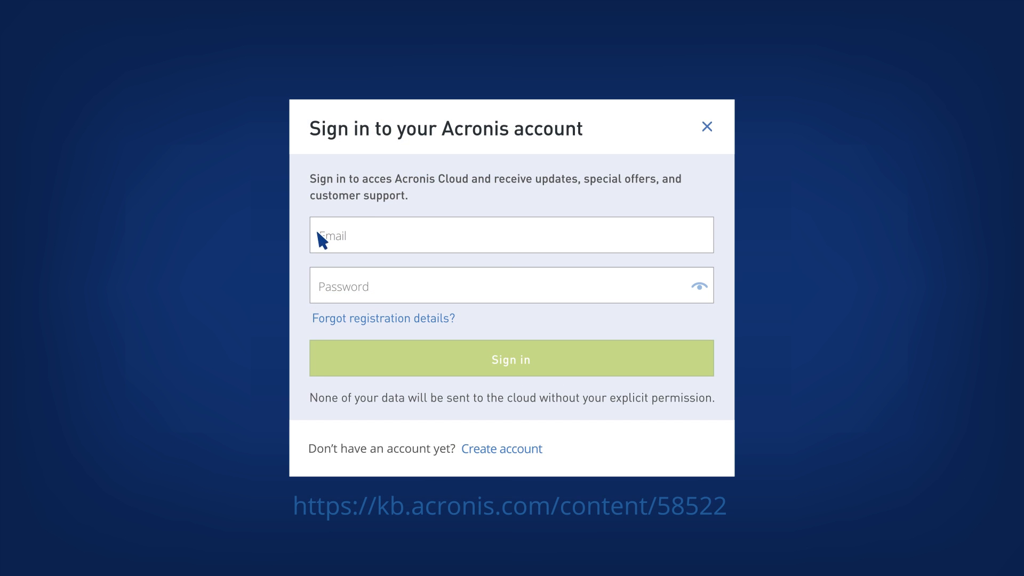
left_click(707, 127)
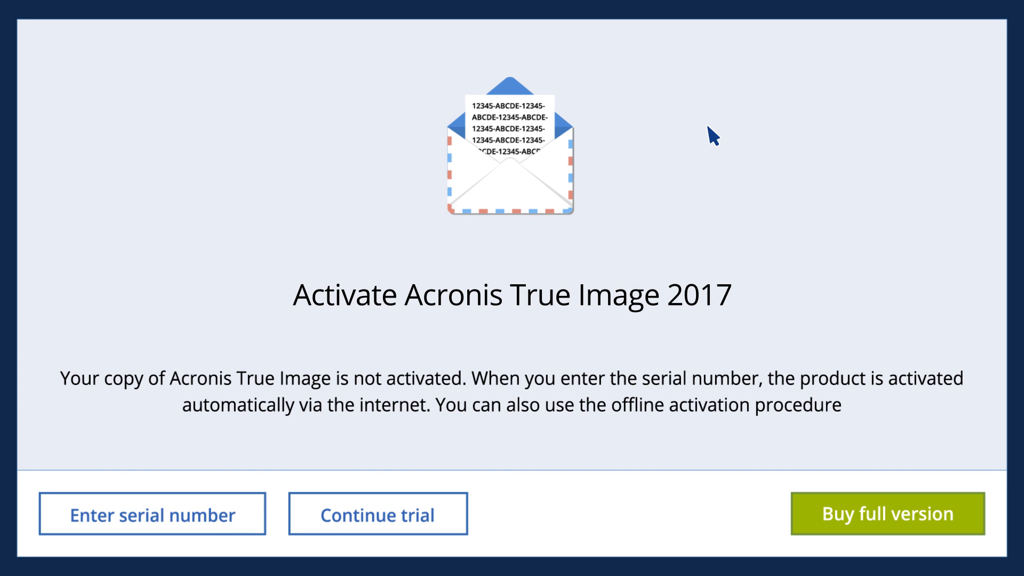
left_click(152, 515)
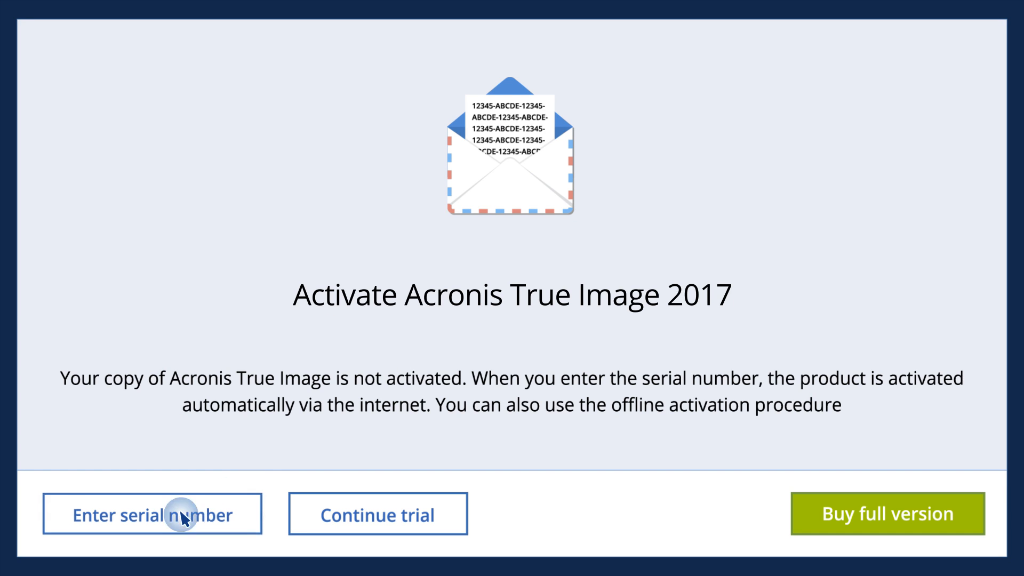
left_click(152, 515)
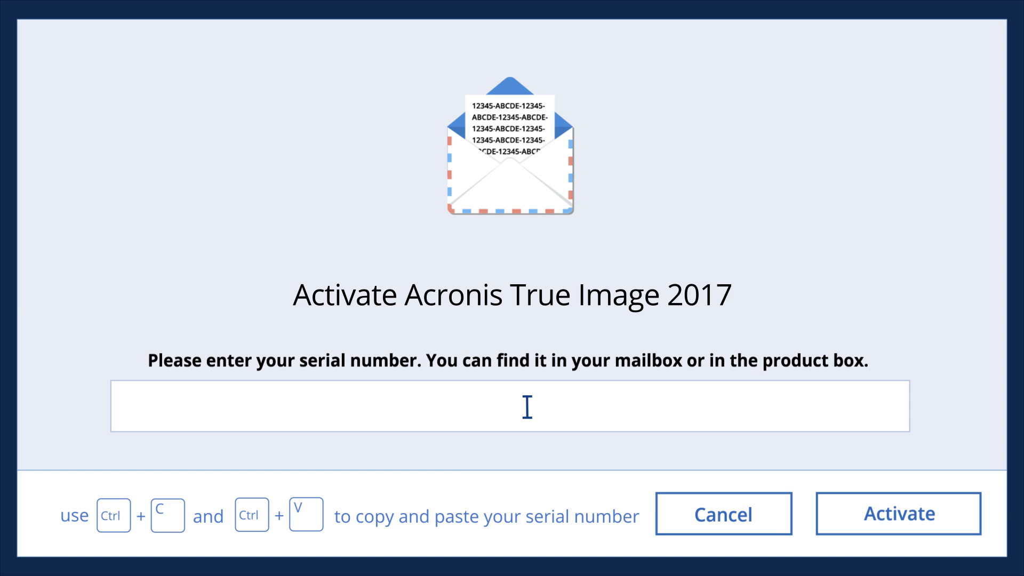
type("AAAAAAAA-BBBBBBBB-CCCCCCCC-DDDDDDDD-EEEEEEEE-FFFFFFFF-GGGGGGGG-HHHHHHHH")
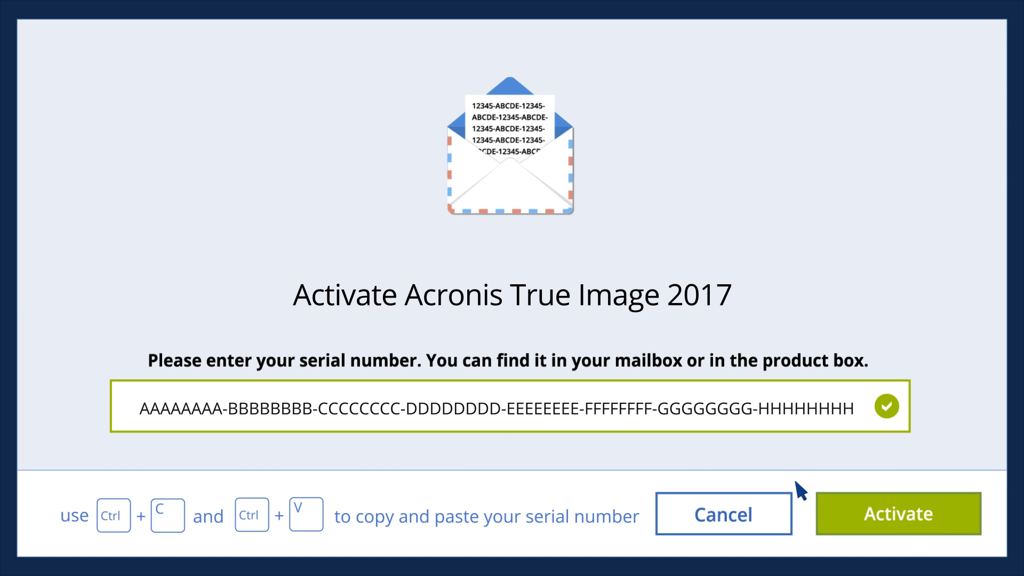
left_click(898, 513)
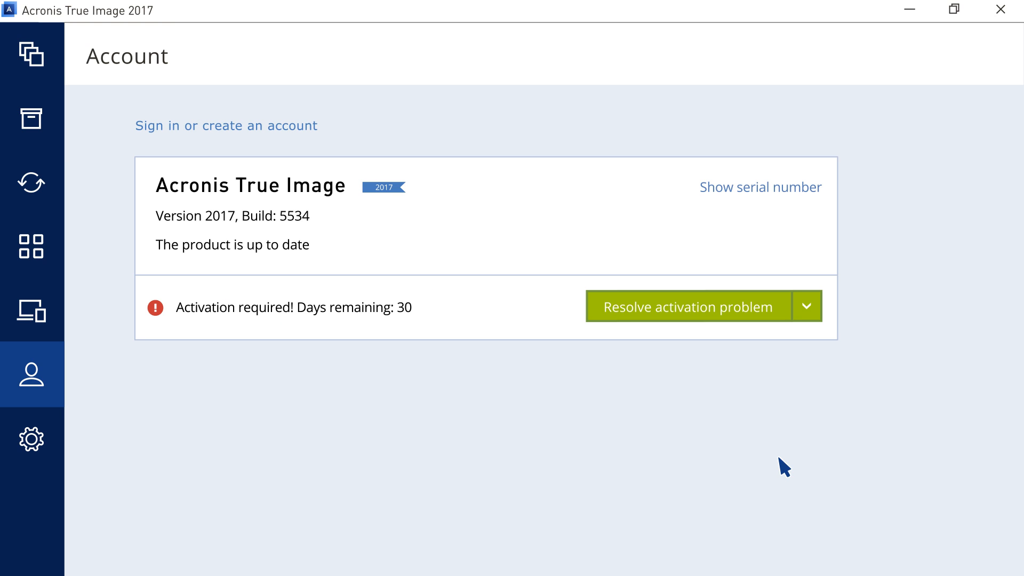
mouse_move(65, 396)
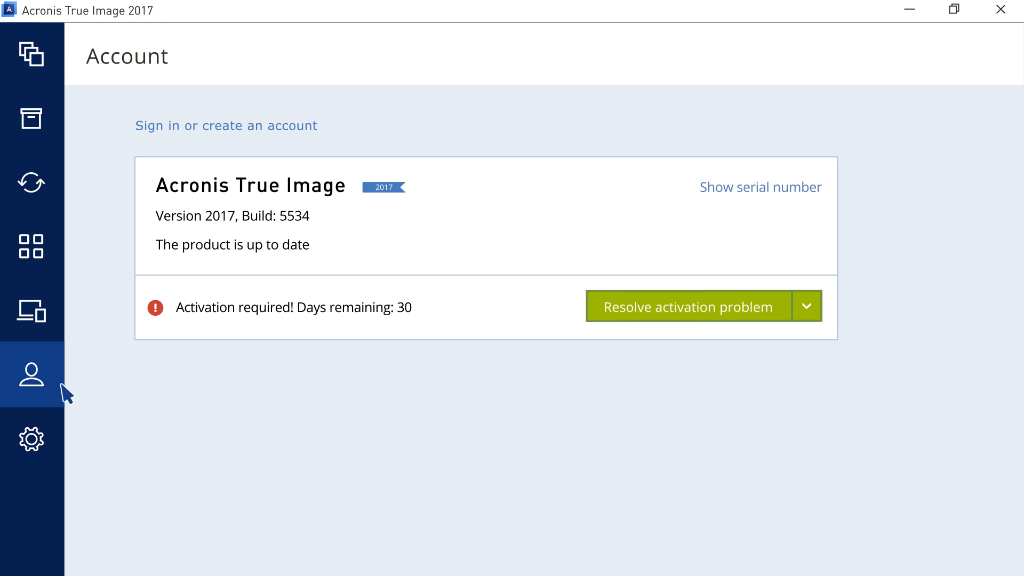
Step: Choose Activate offline from the Resolve activation problem options
left_click(807, 306)
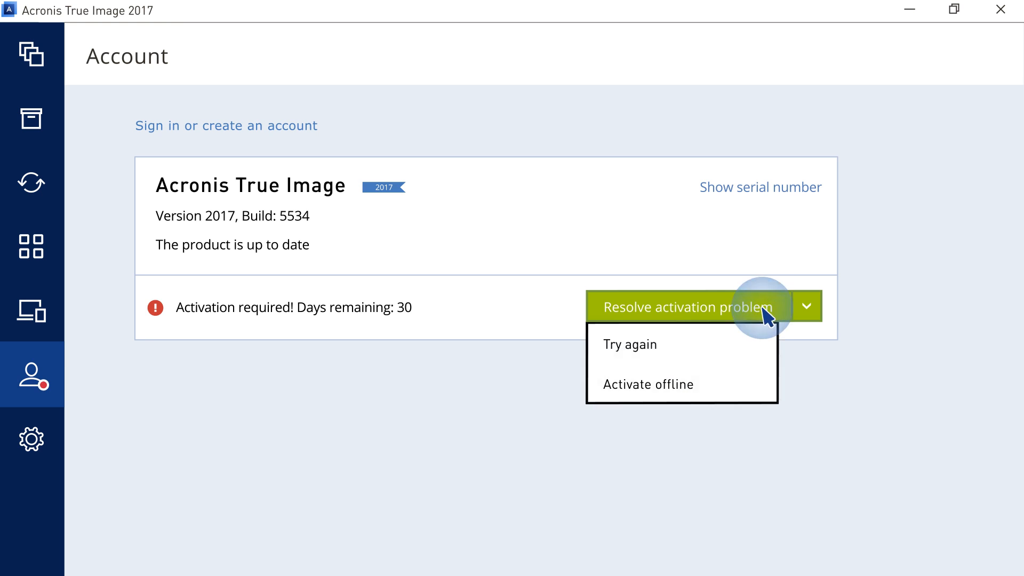
mouse_move(679, 384)
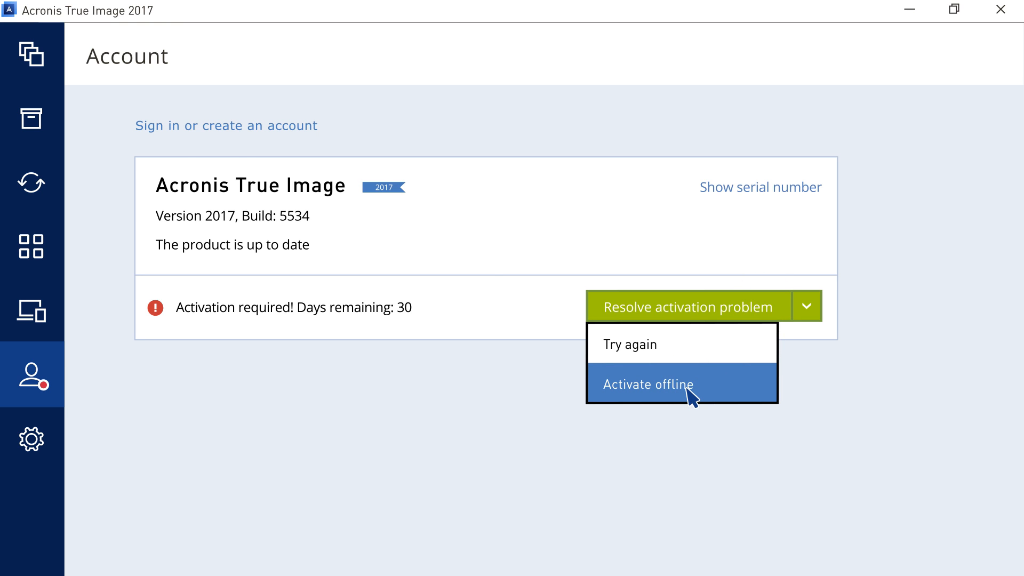
left_click(647, 384)
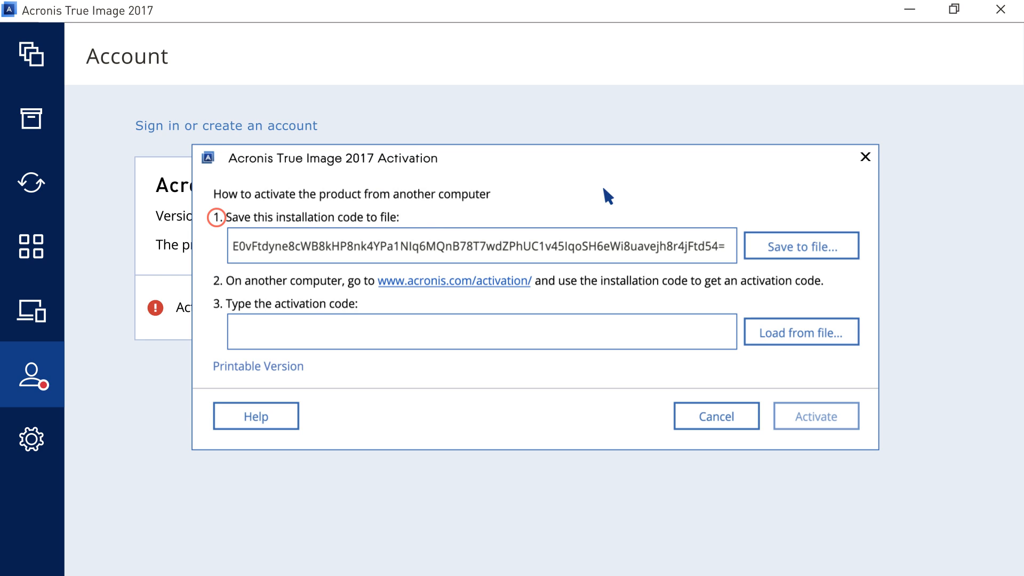
mouse_move(806, 254)
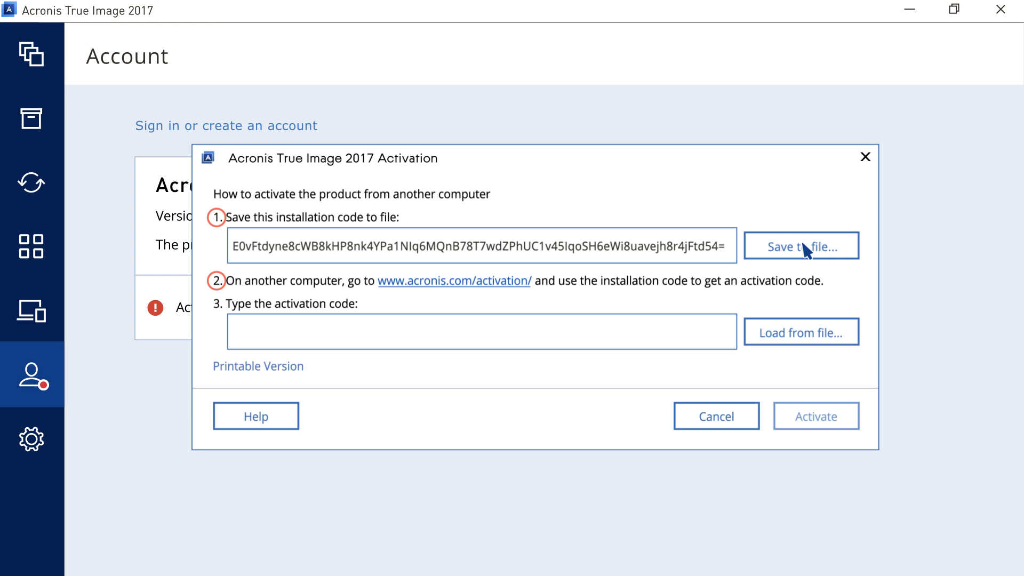
Step: Save the installation code to file, load it on the Acronis site and get the activation code
left_click(453, 281)
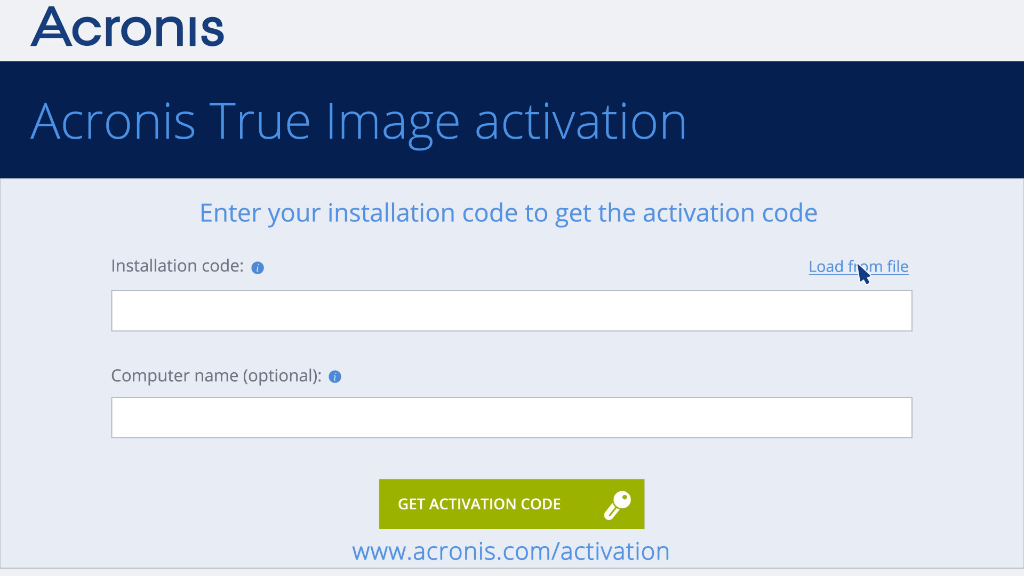
left_click(859, 266)
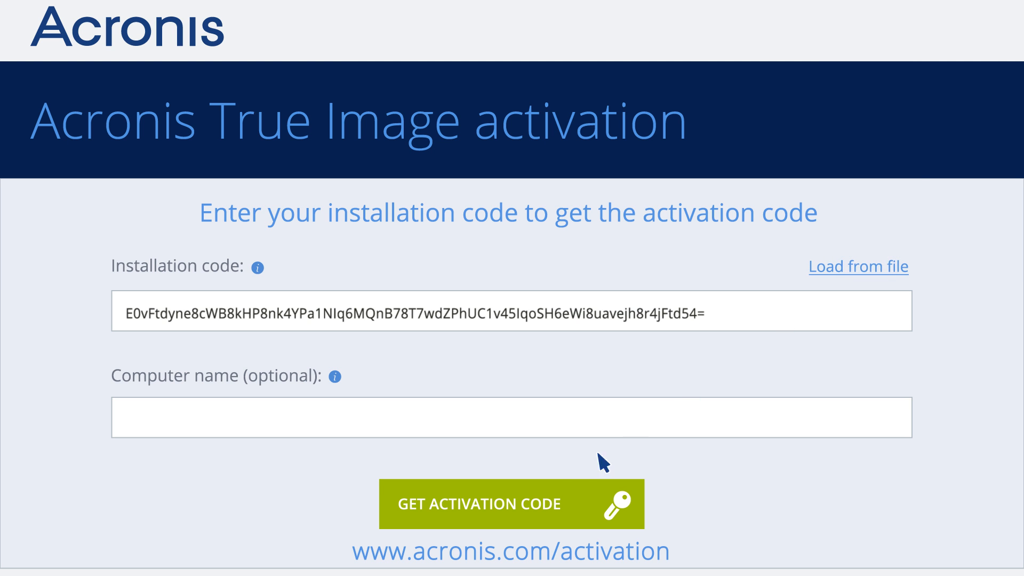
left_click(512, 504)
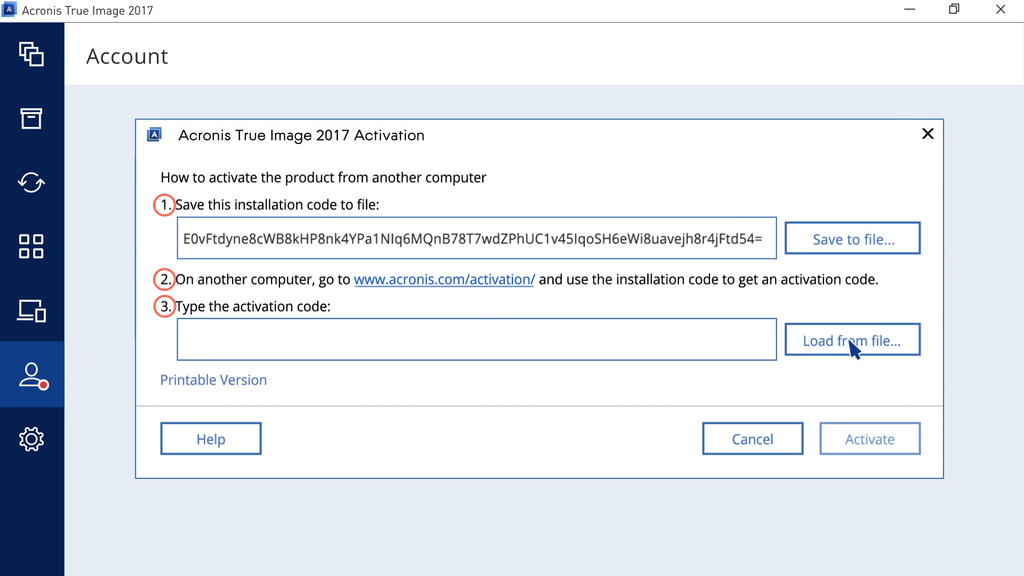
Step: Load the activation code from file and submit offline activation
left_click(852, 340)
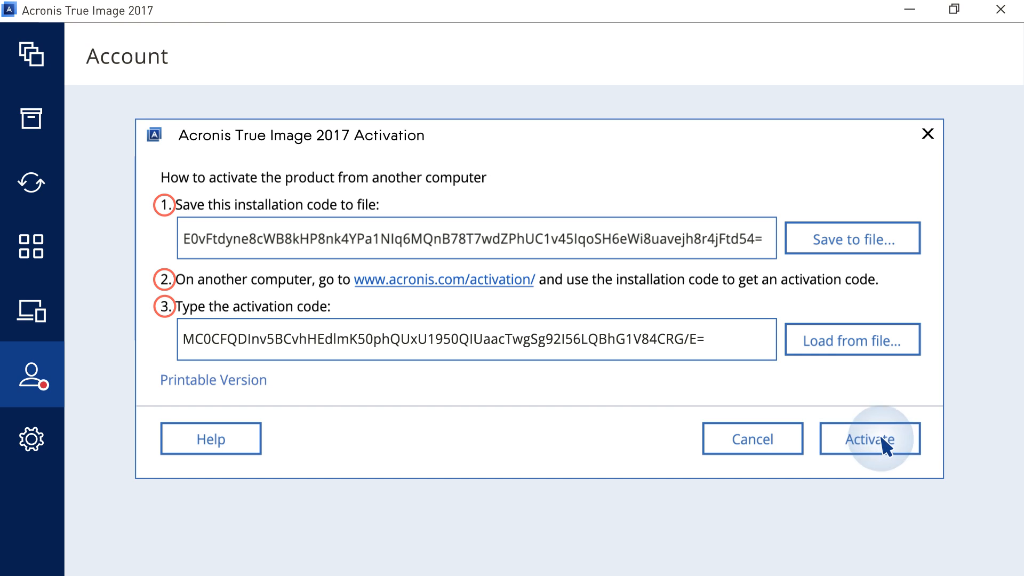
left_click(869, 438)
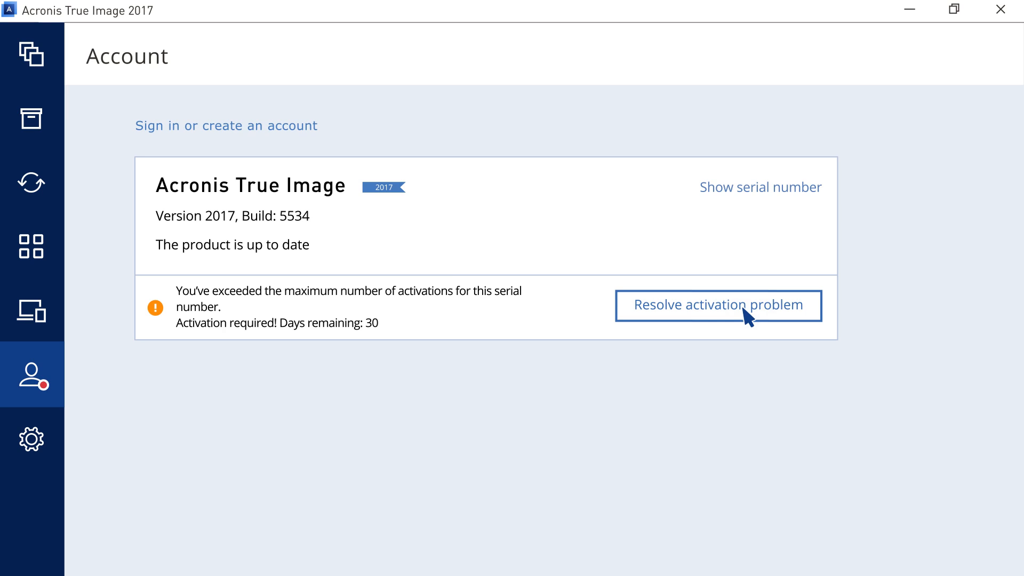
Step: Report that Acronis True Image was installed on a new computer
left_click(718, 305)
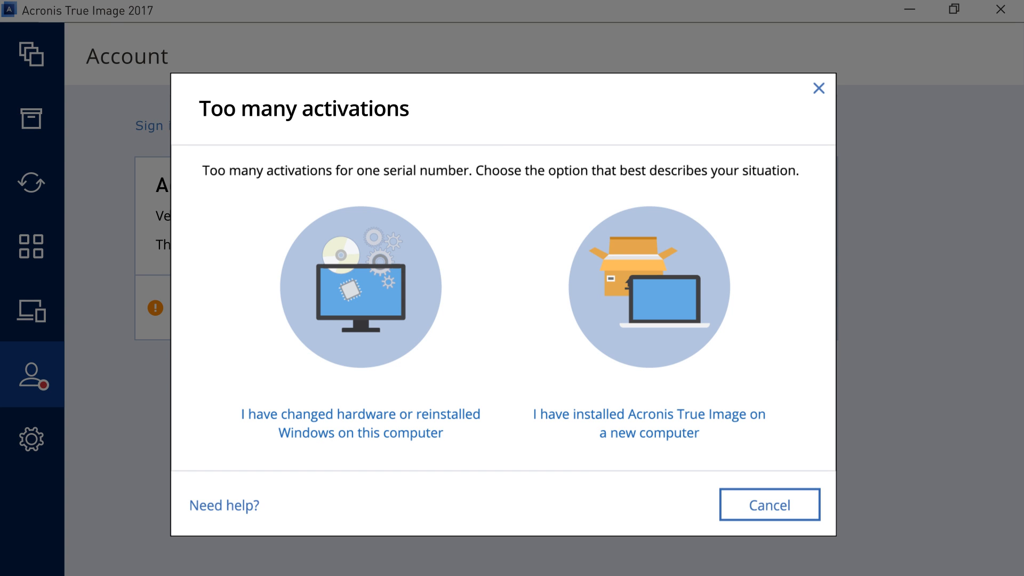
mouse_move(646, 294)
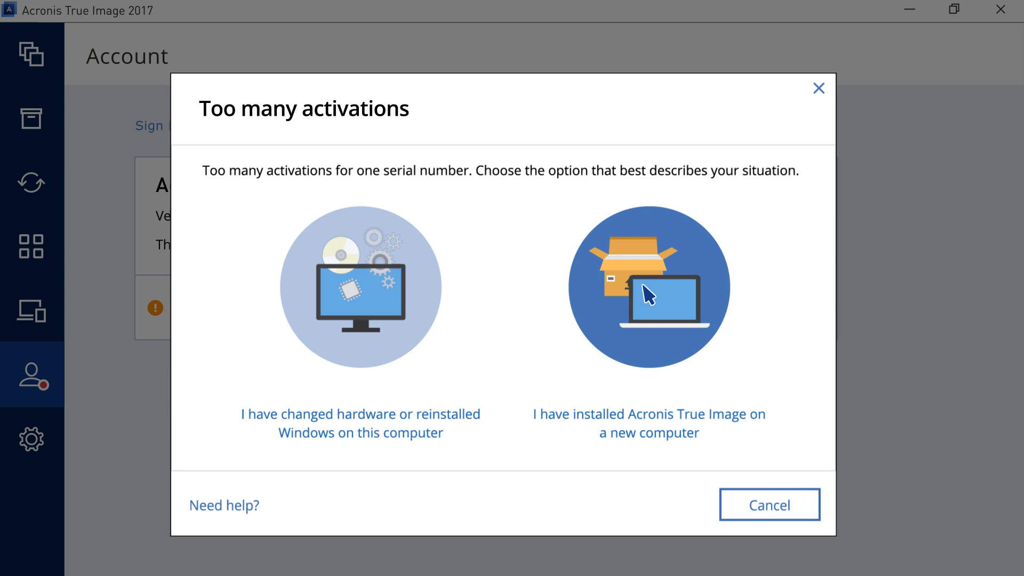
left_click(648, 423)
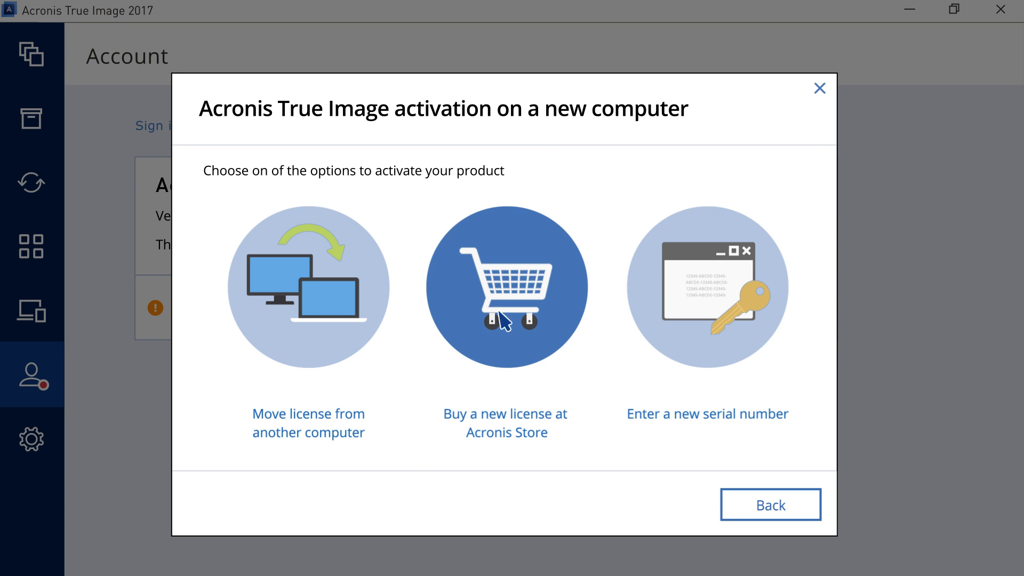
mouse_move(506, 308)
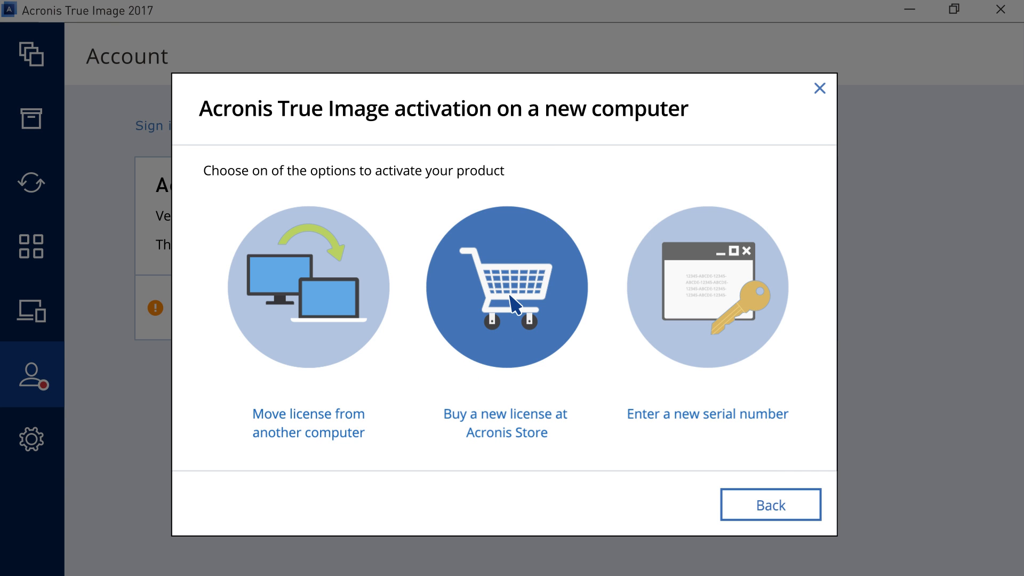
mouse_move(709, 297)
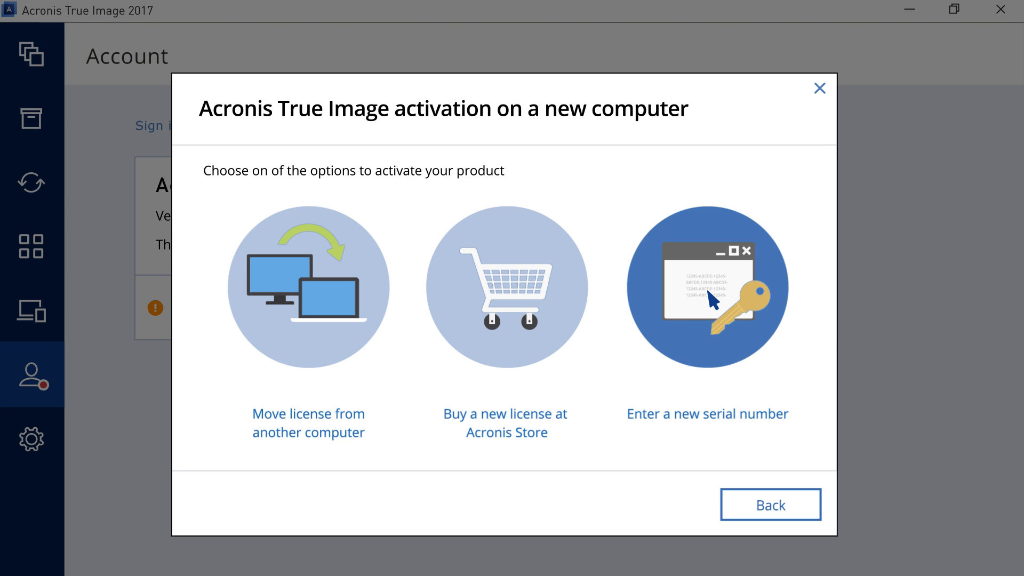
mouse_move(611, 297)
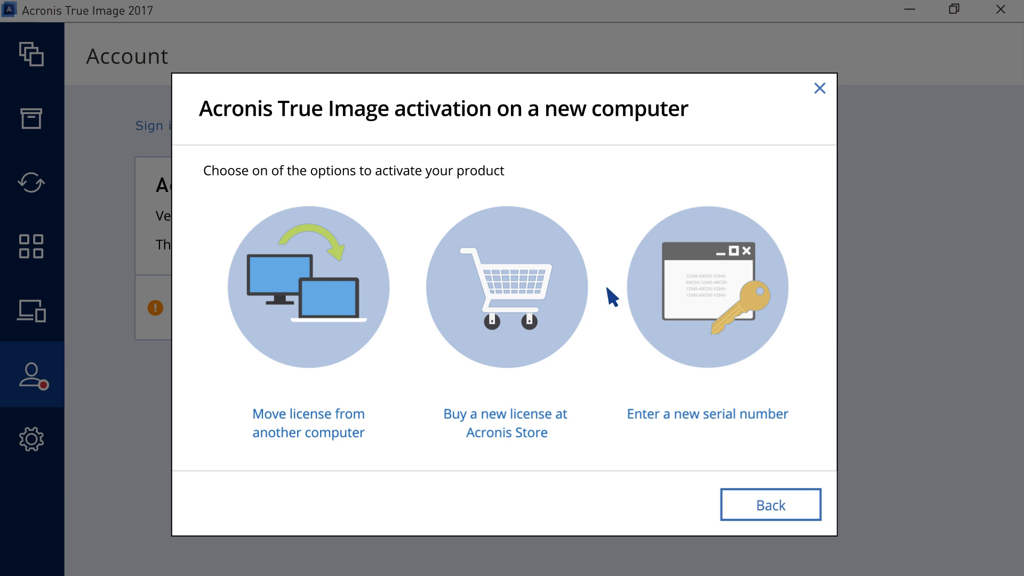
mouse_move(315, 288)
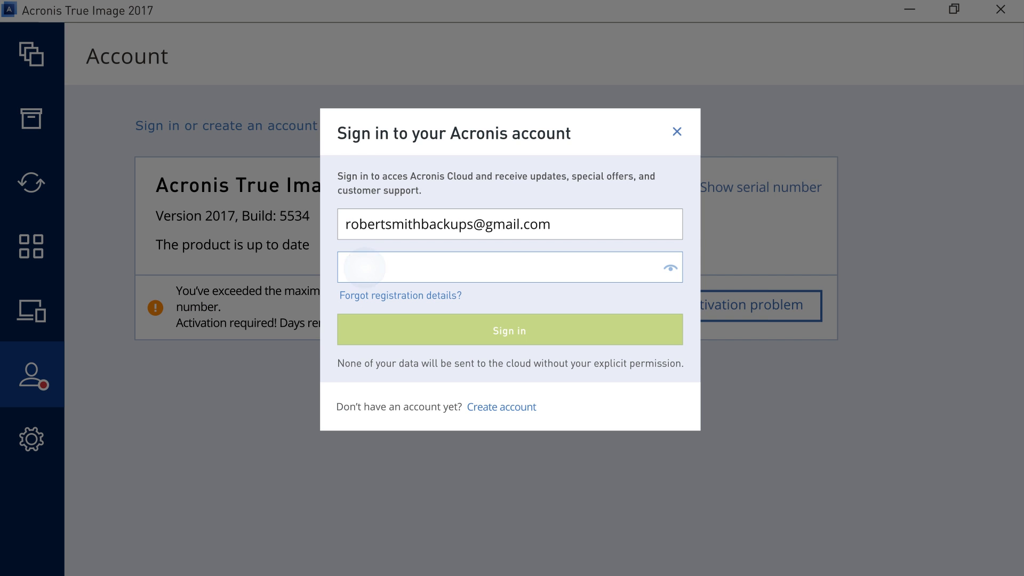
Step: Sign in with the password and move the license from RU-SP-WIN8-64 to this computer
type("password")
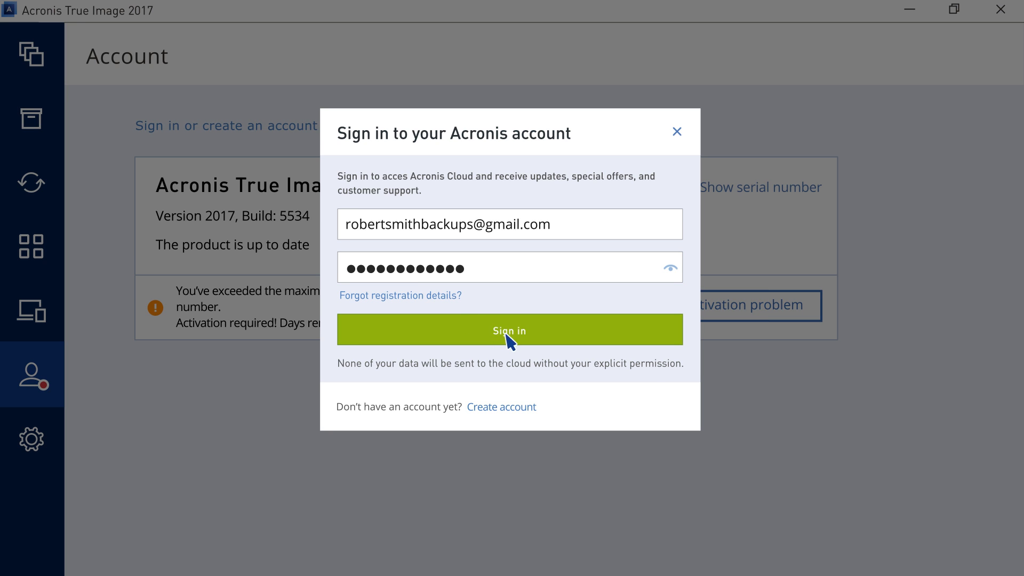
left_click(510, 329)
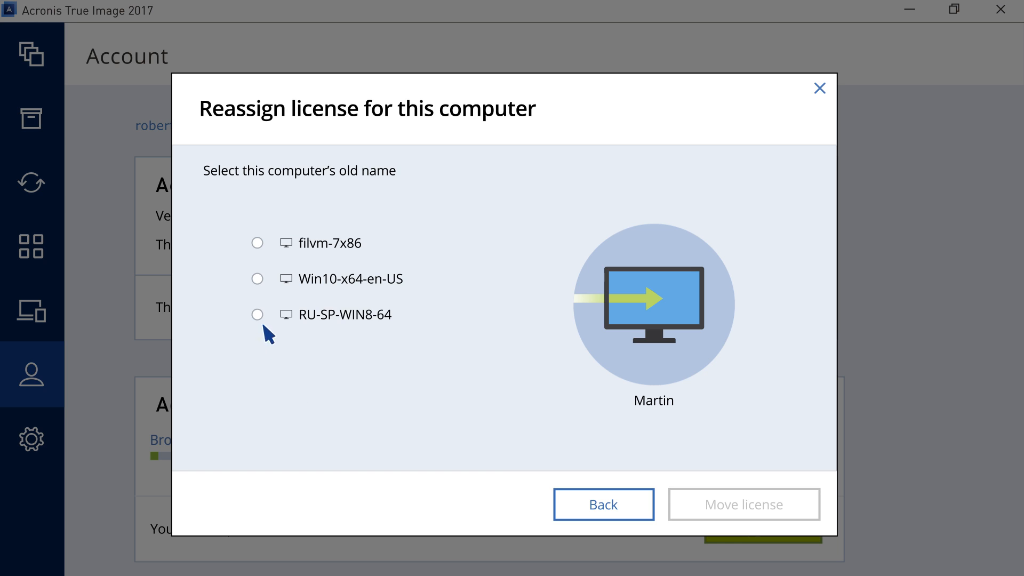
left_click(256, 314)
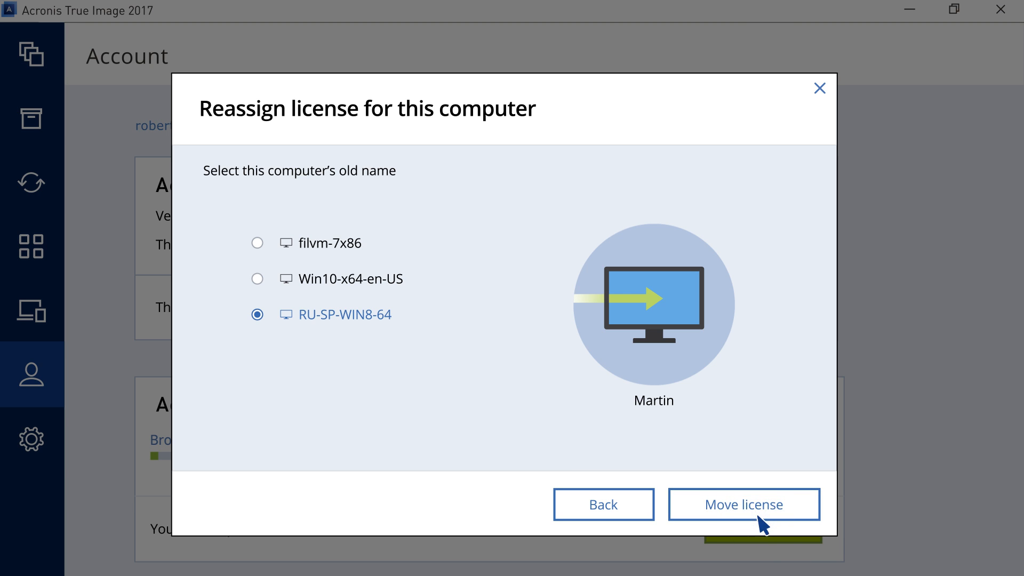
left_click(743, 503)
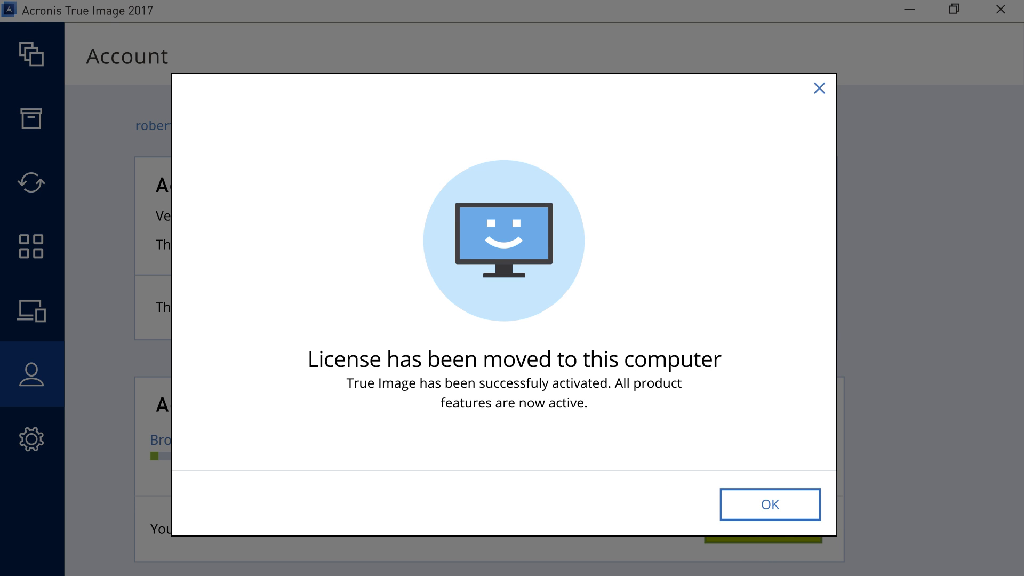
left_click(769, 503)
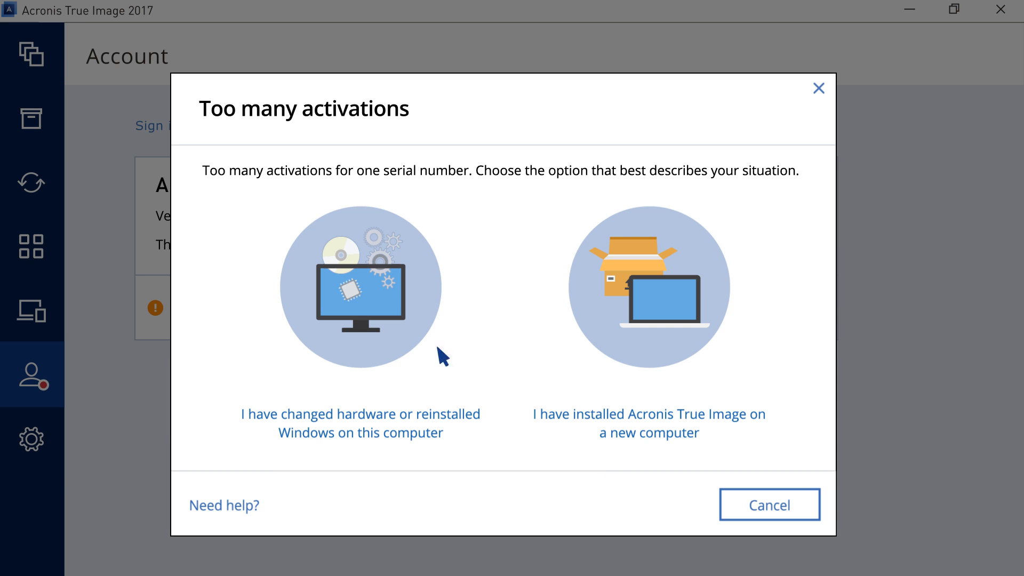
Step: Reassign the RU-SP-WIN8-64 license to this computer and acknowledge successful activation
left_click(360, 423)
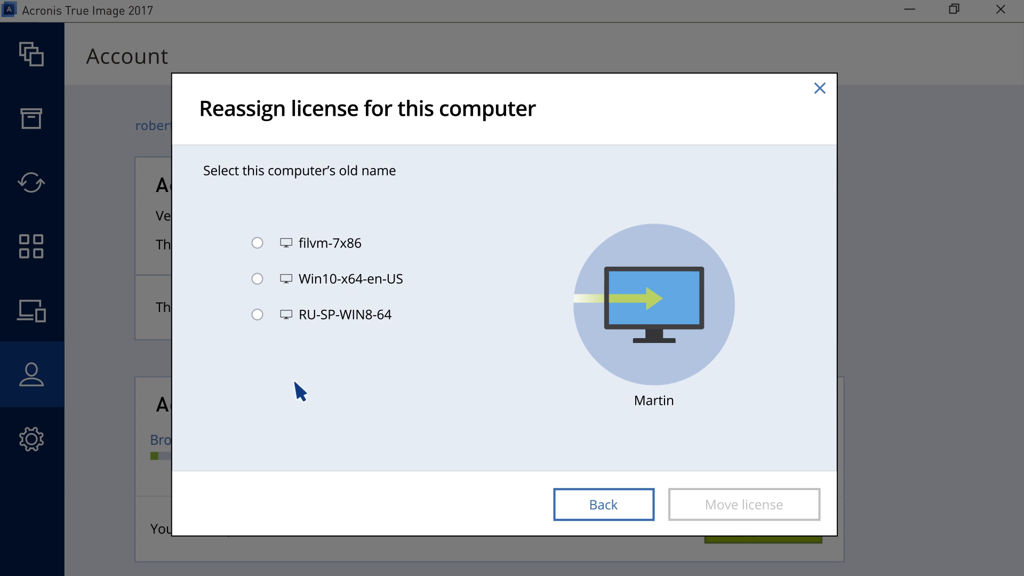
left_click(257, 314)
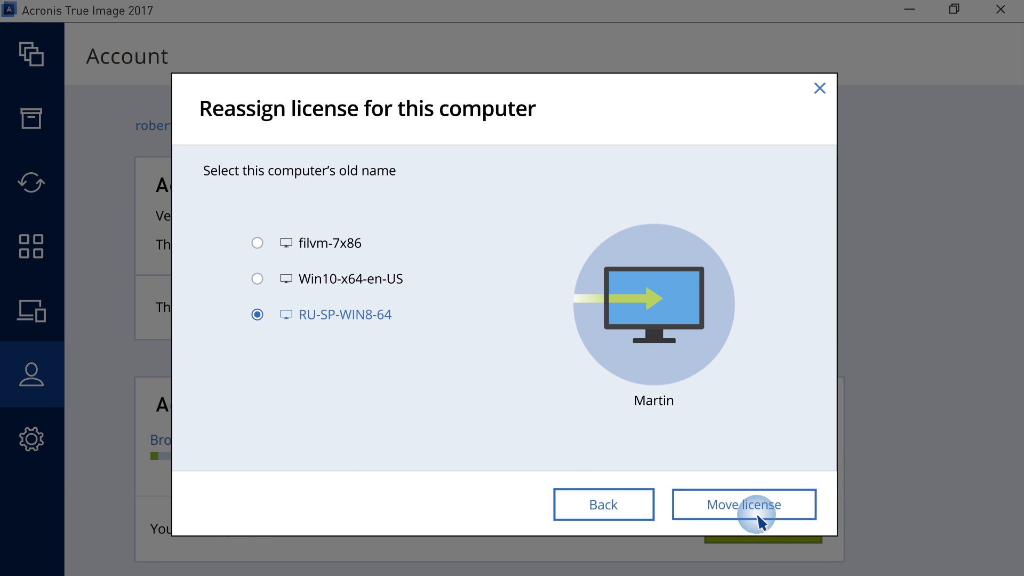
left_click(743, 504)
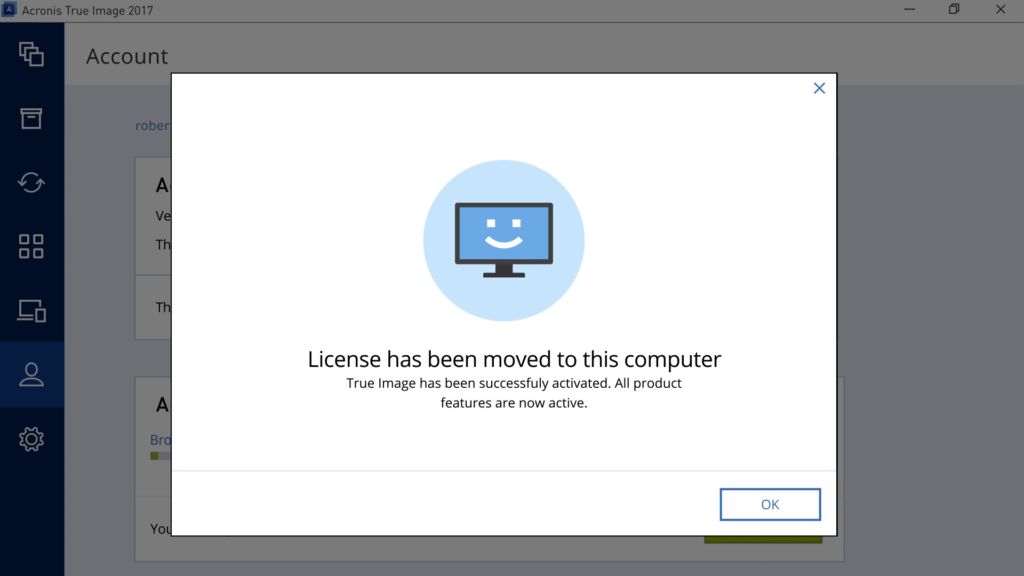
left_click(770, 504)
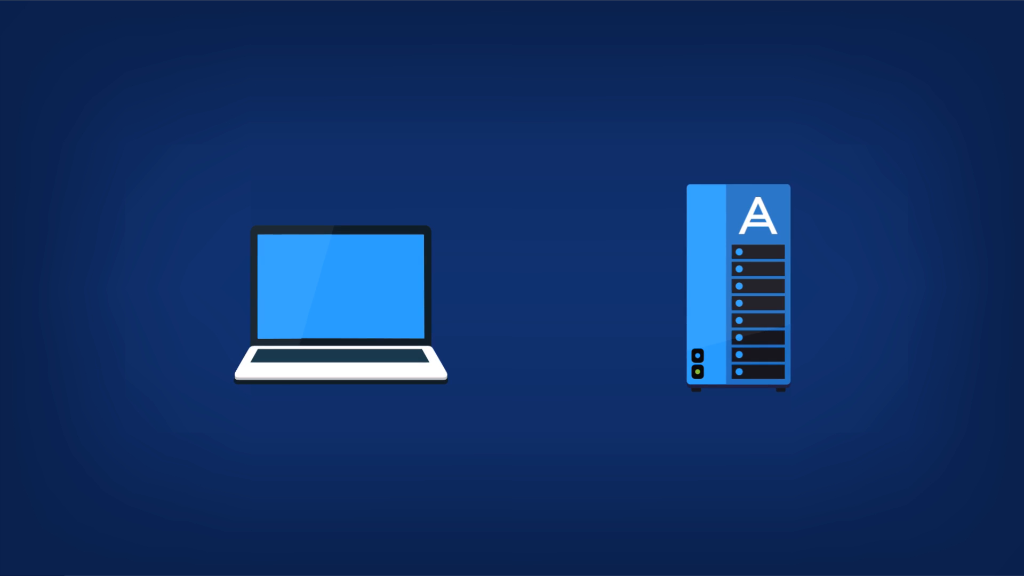